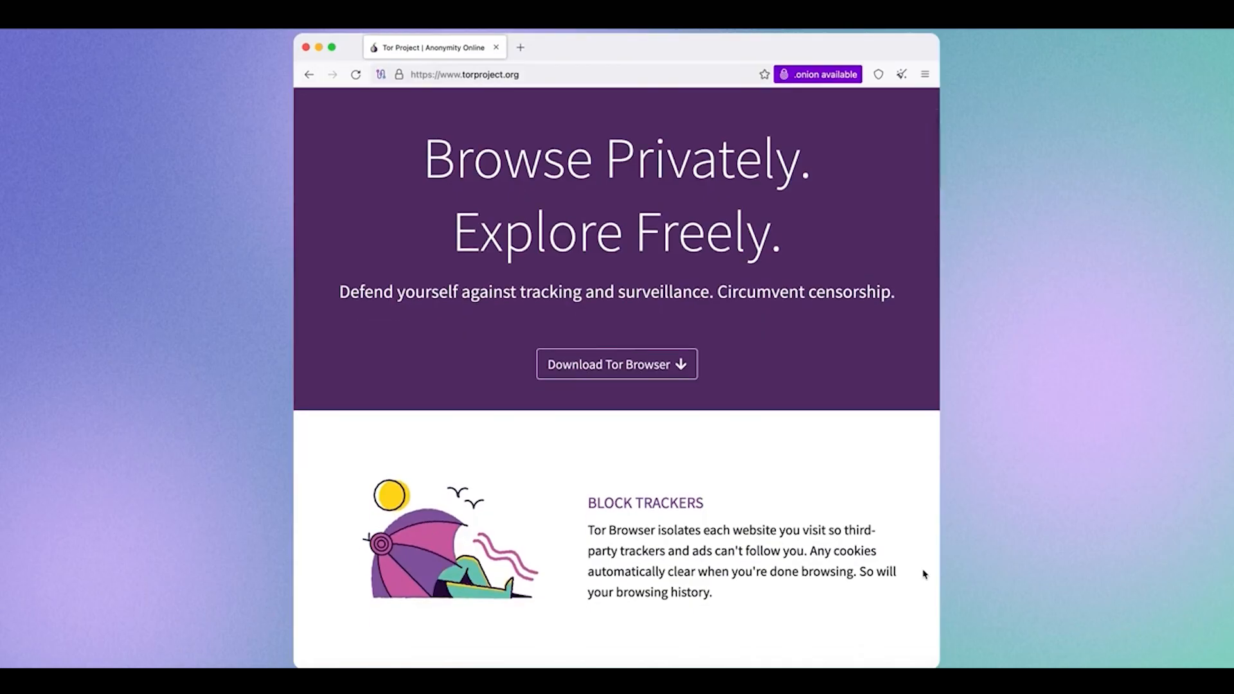
# Step: View the Connection settings from the browser's main menu
pyautogui.scroll(-3)
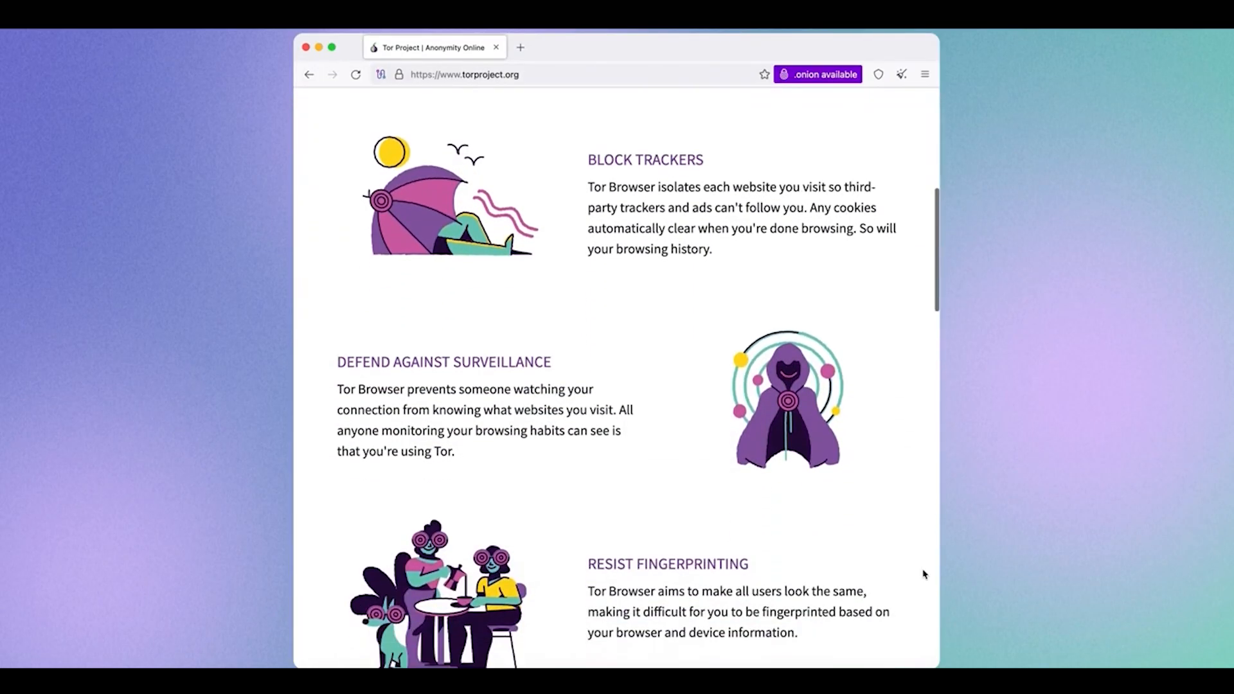
pyautogui.scroll(-3)
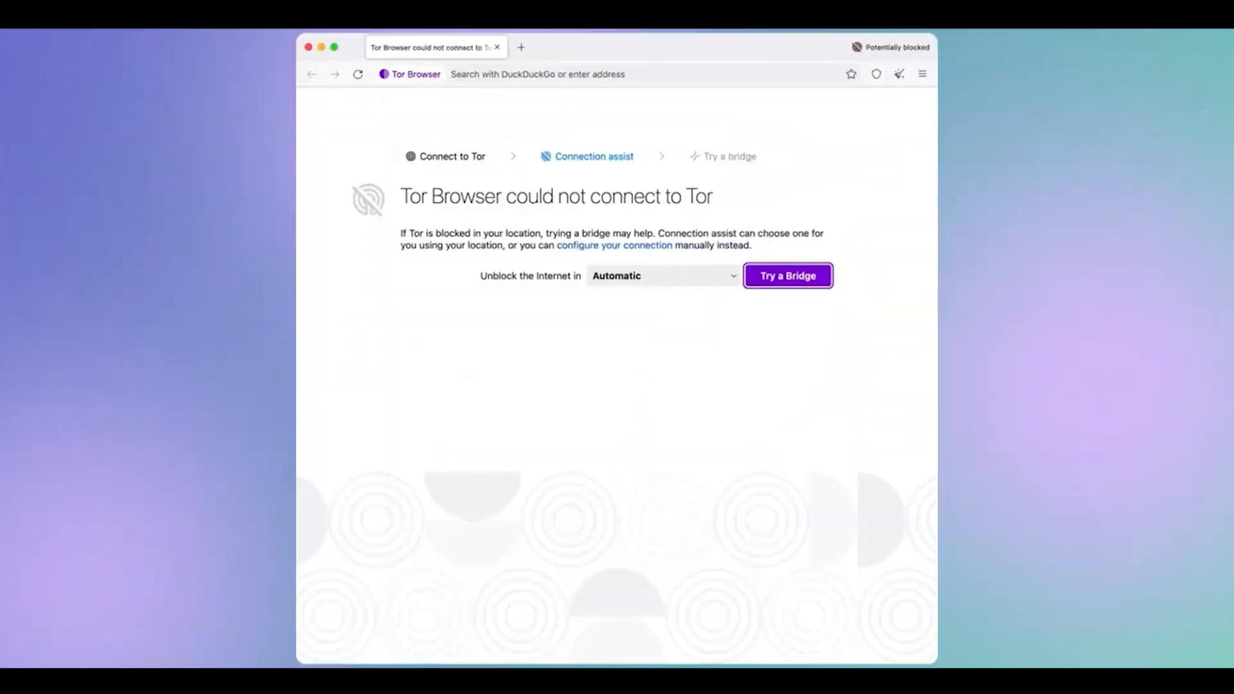
pyautogui.click(922, 74)
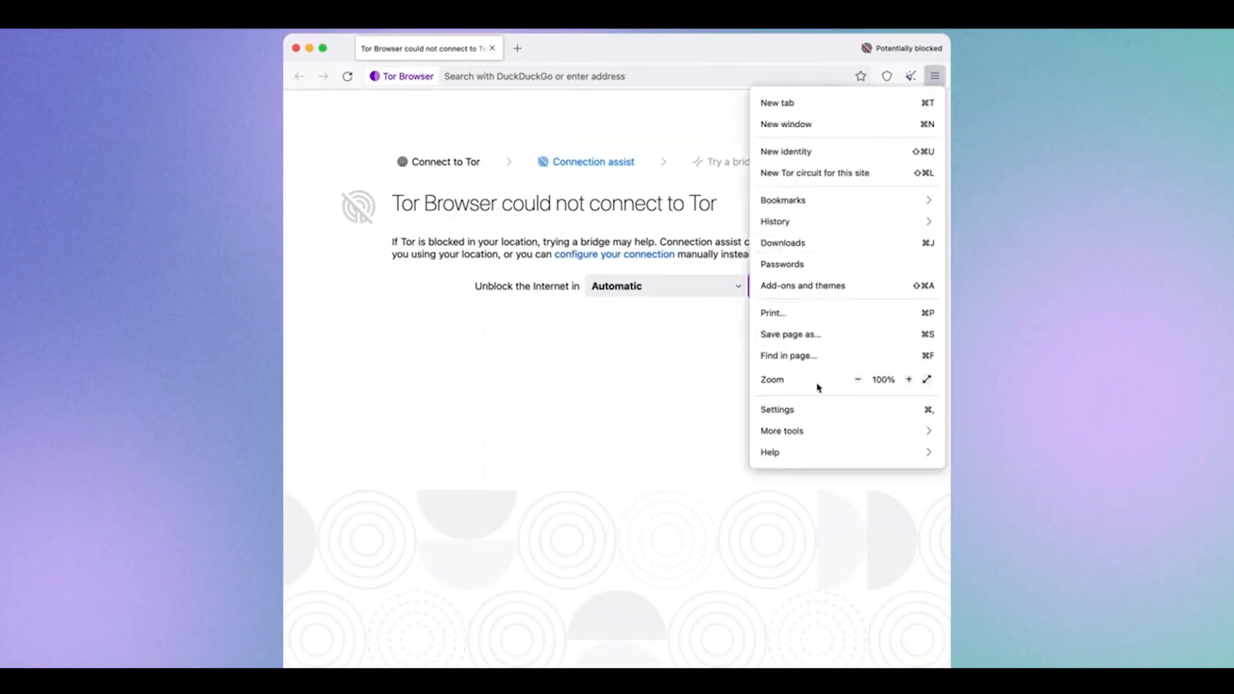
pyautogui.click(777, 409)
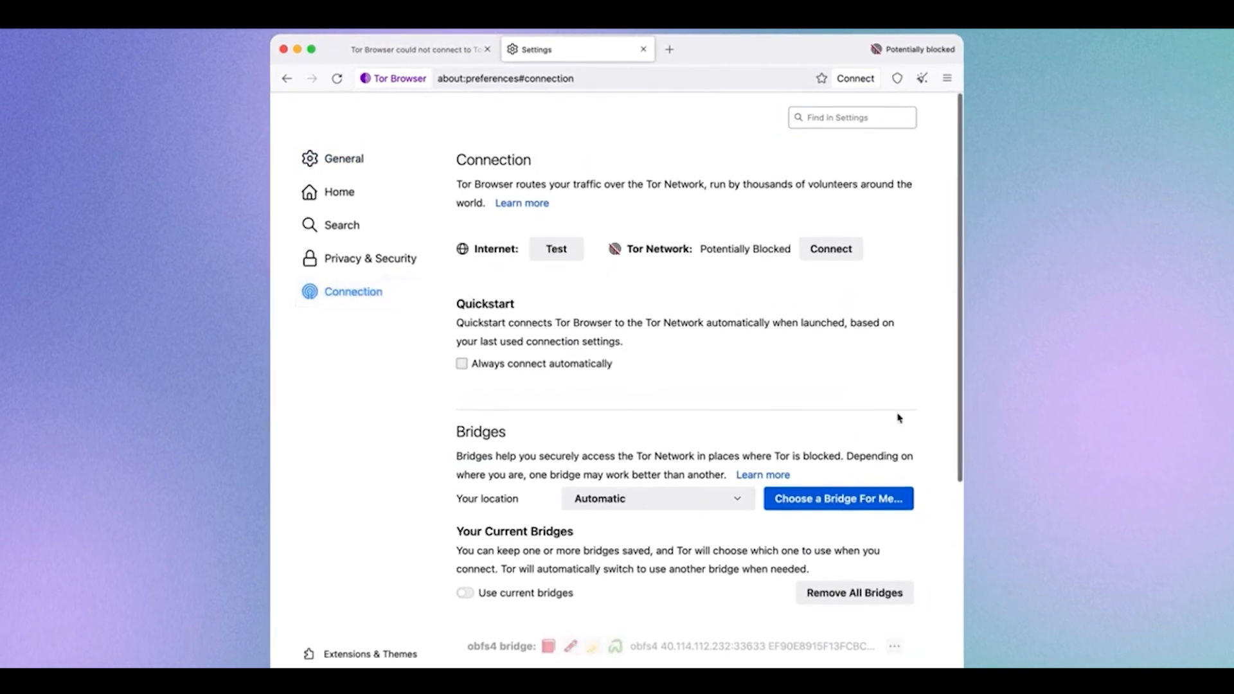
pyautogui.scroll(-3)
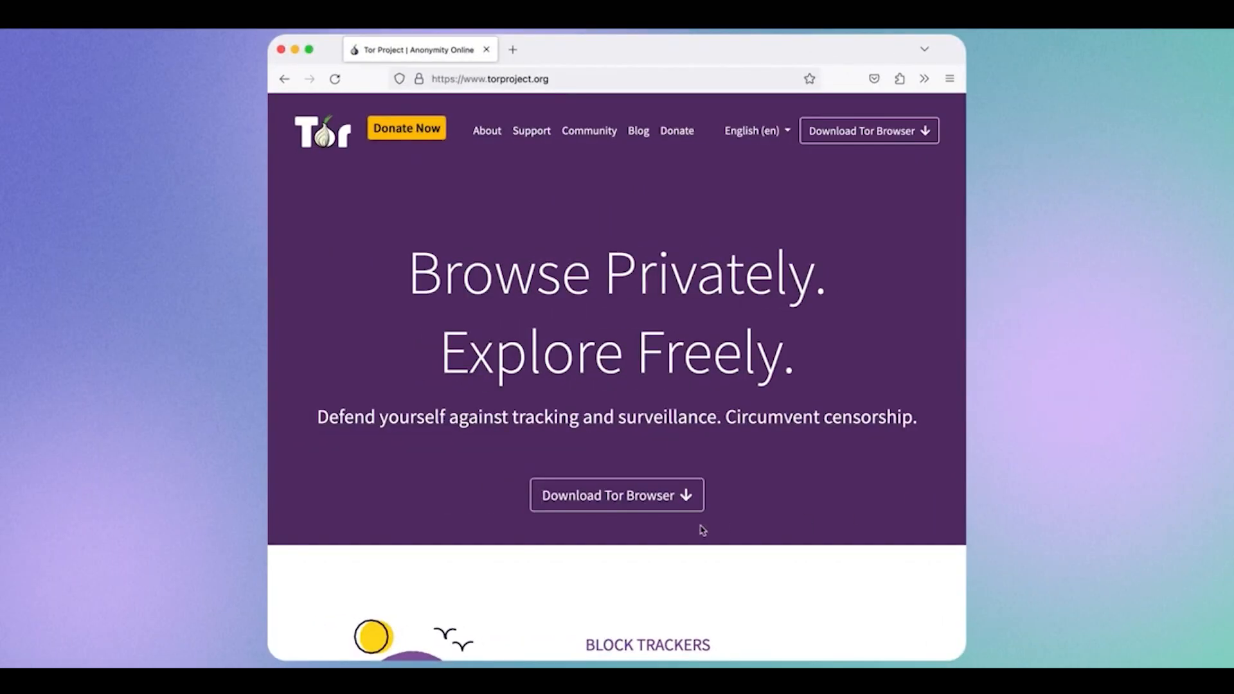
# Step: Go to the Tor Browser download page on torproject.org
pyautogui.click(616, 495)
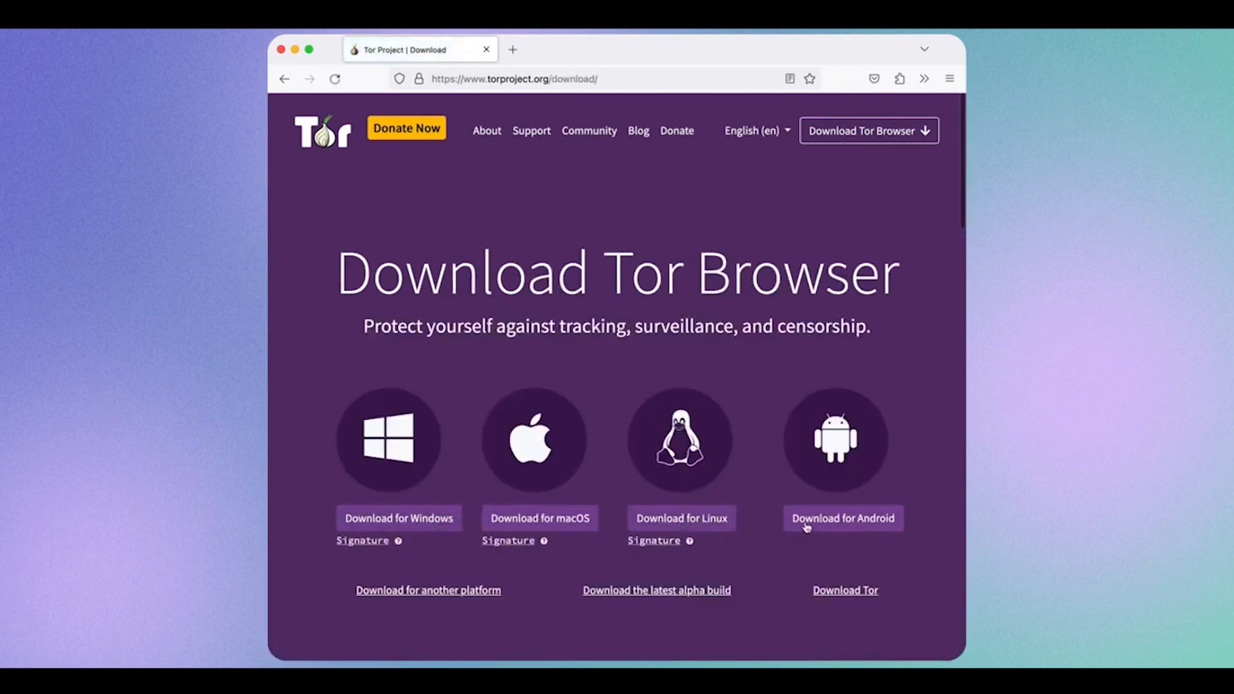